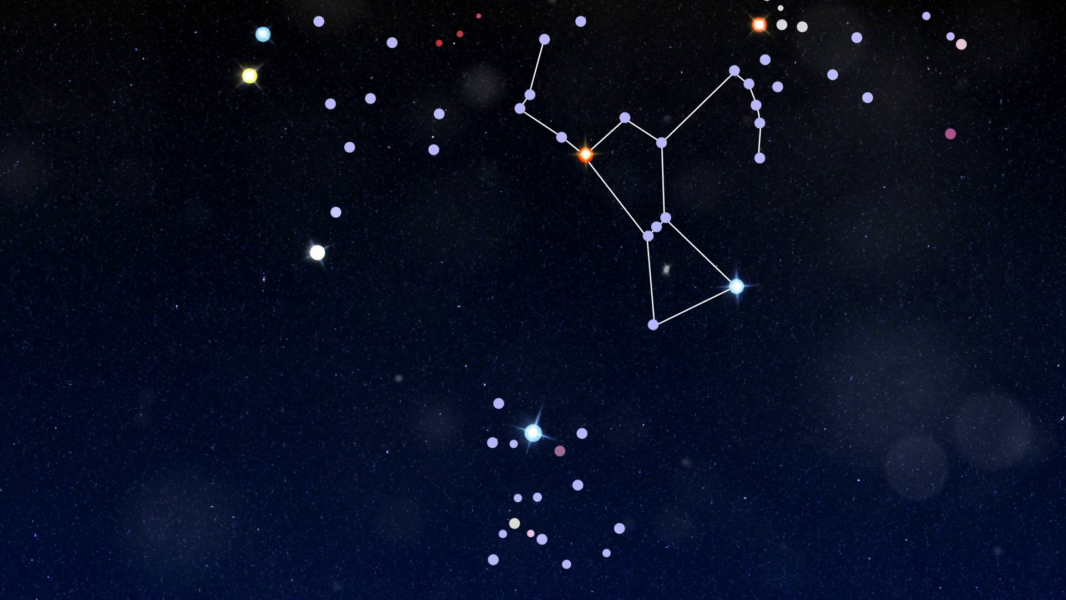
# - Draw the constellation lines linking the lower star cluster beneath the Orion figure
pyautogui.click(532, 431)
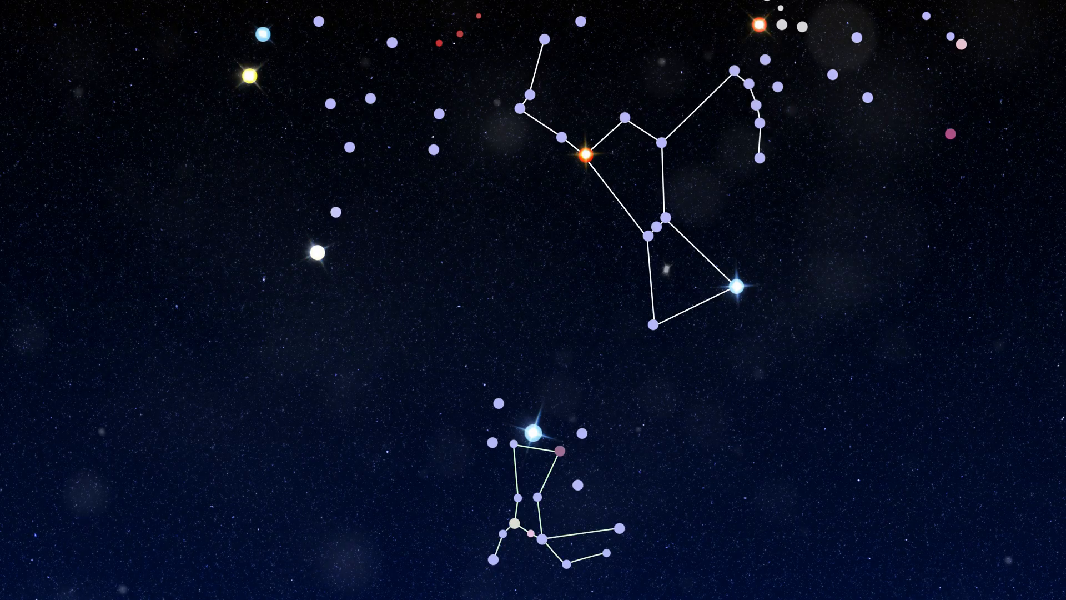